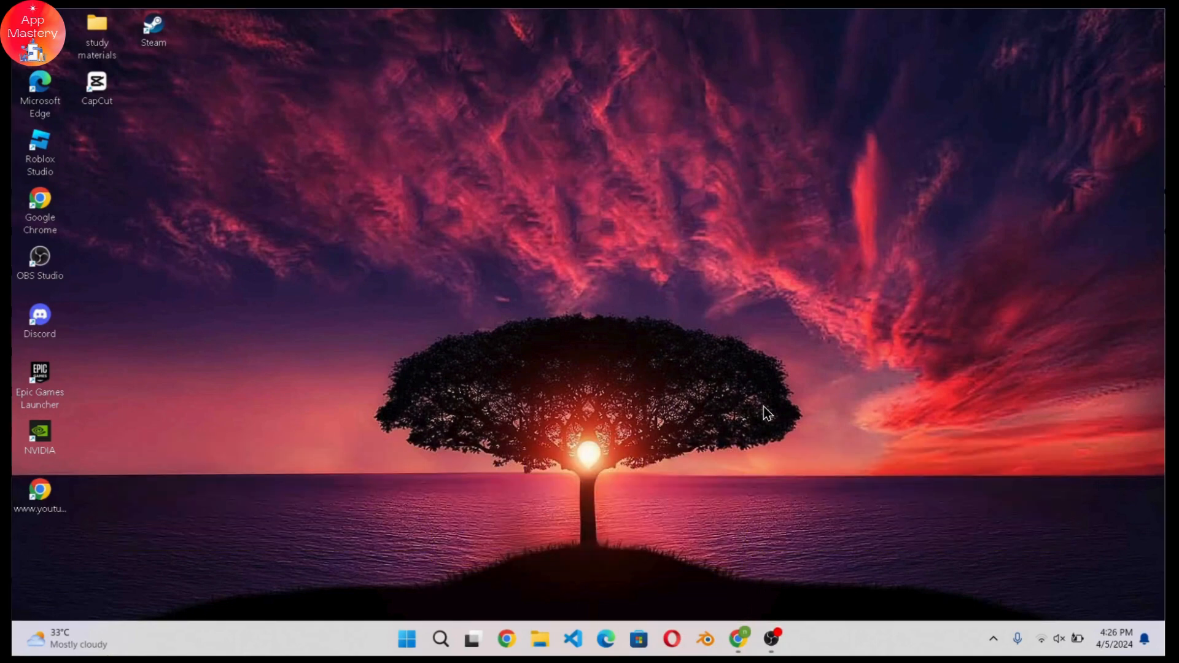
- Search Windows for 'task manager' so Task Manager appears as the best match
{"action": "left_click", "coordinate": [406, 639]}
{"action": "type", "text": "task"}
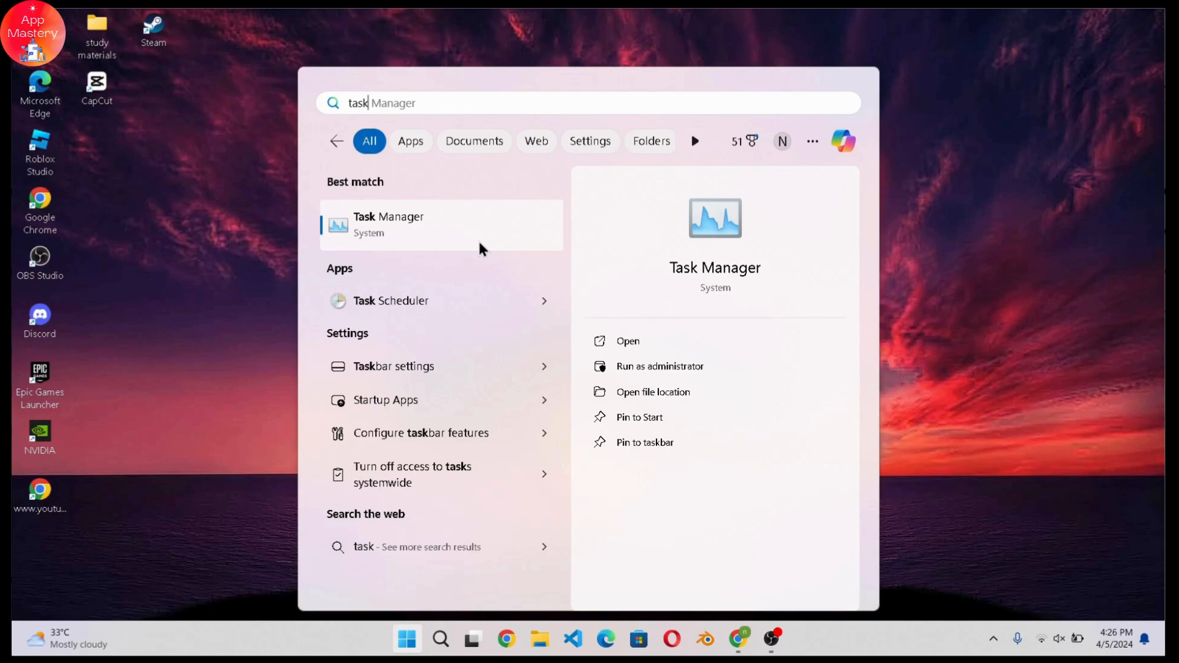
- Launch Task Manager from the best match result, showing its Processes page
{"action": "left_click", "coordinate": [414, 225]}
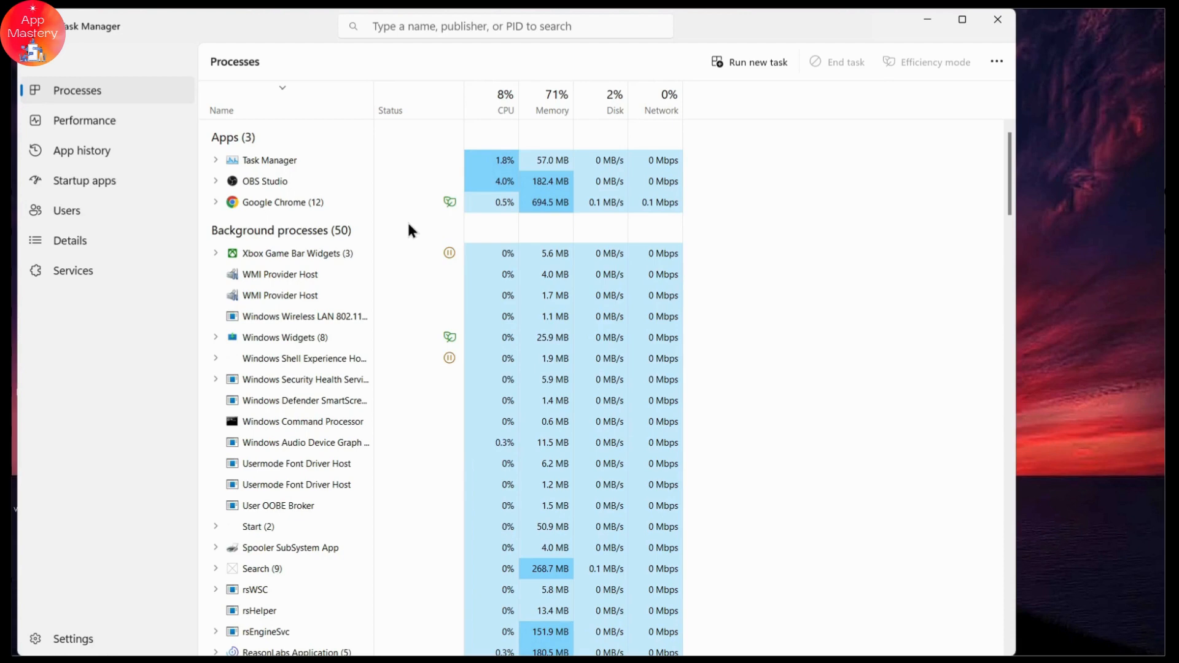
{"action": "mouse_move", "coordinate": [621, 111]}
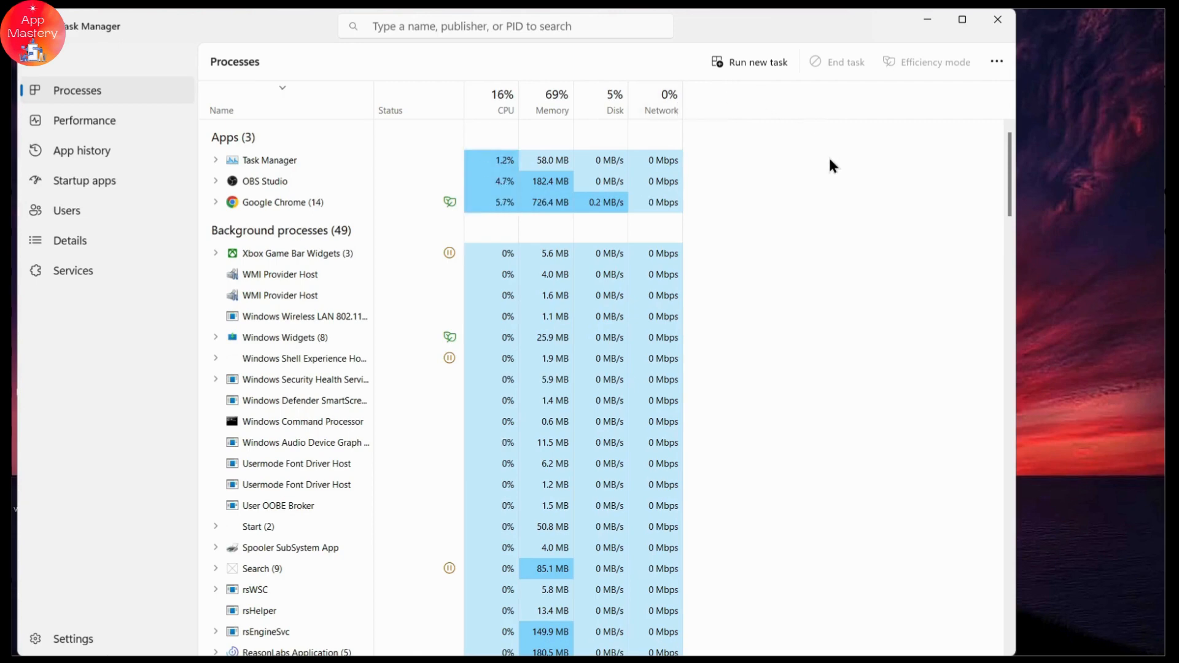
{"action": "mouse_move", "coordinate": [111, 307]}
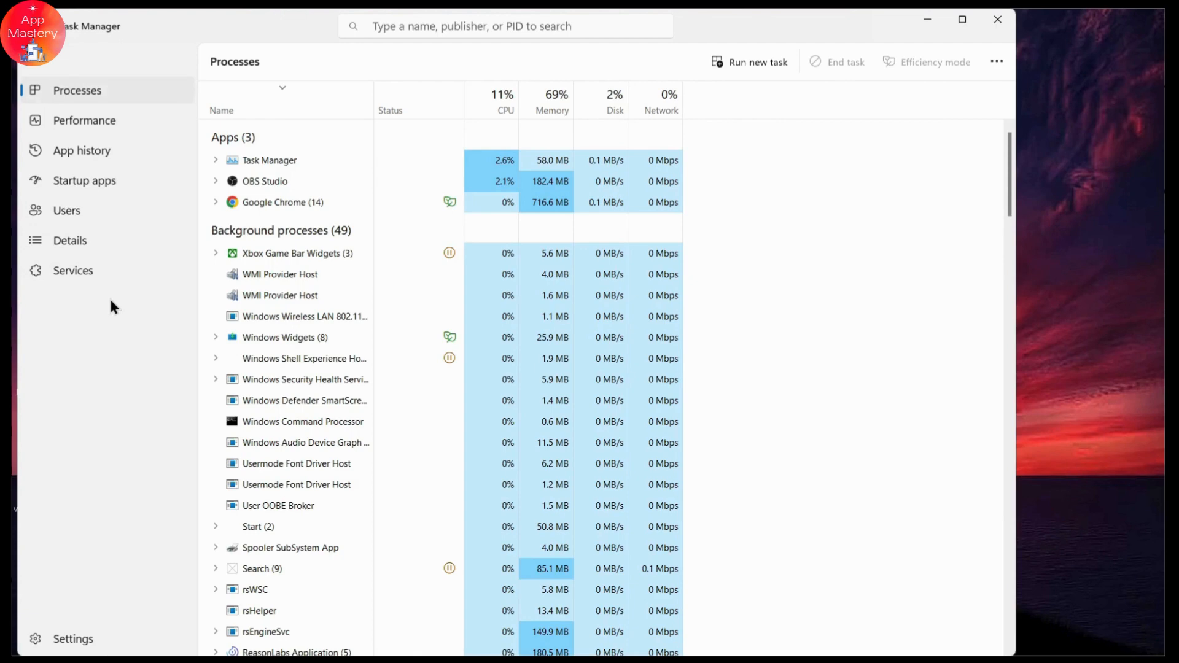
{"action": "mouse_move", "coordinate": [83, 273]}
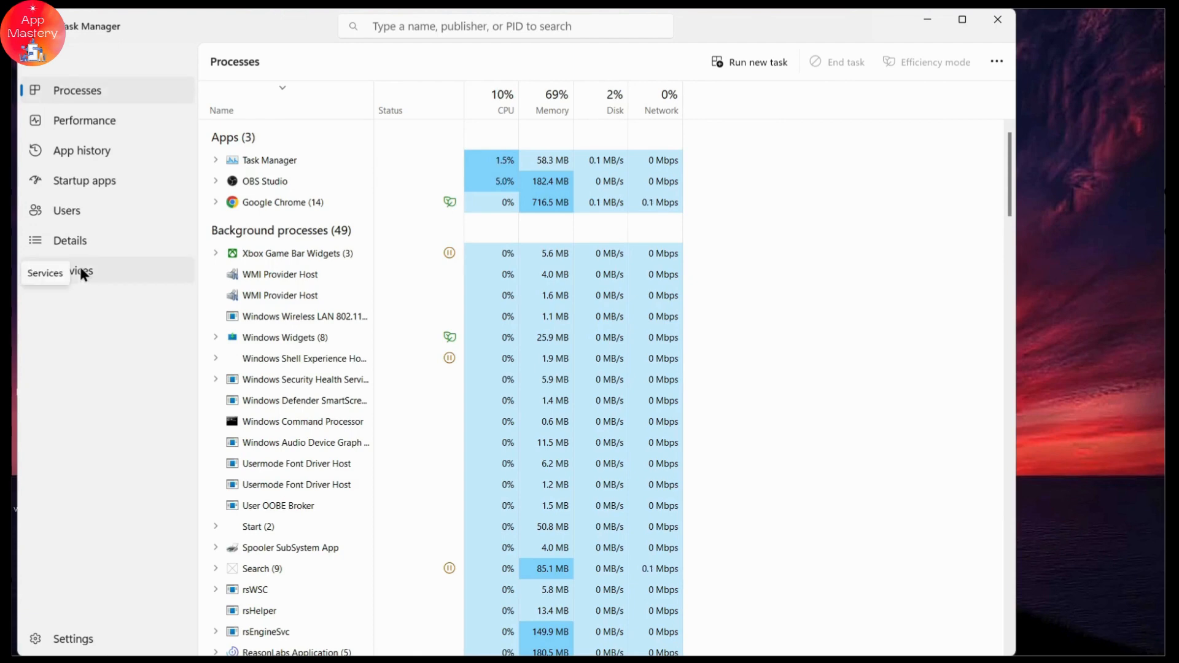
- Switch to the Services page and scroll to the end of the list to reach WpcMonSvc
{"action": "left_click", "coordinate": [72, 271]}
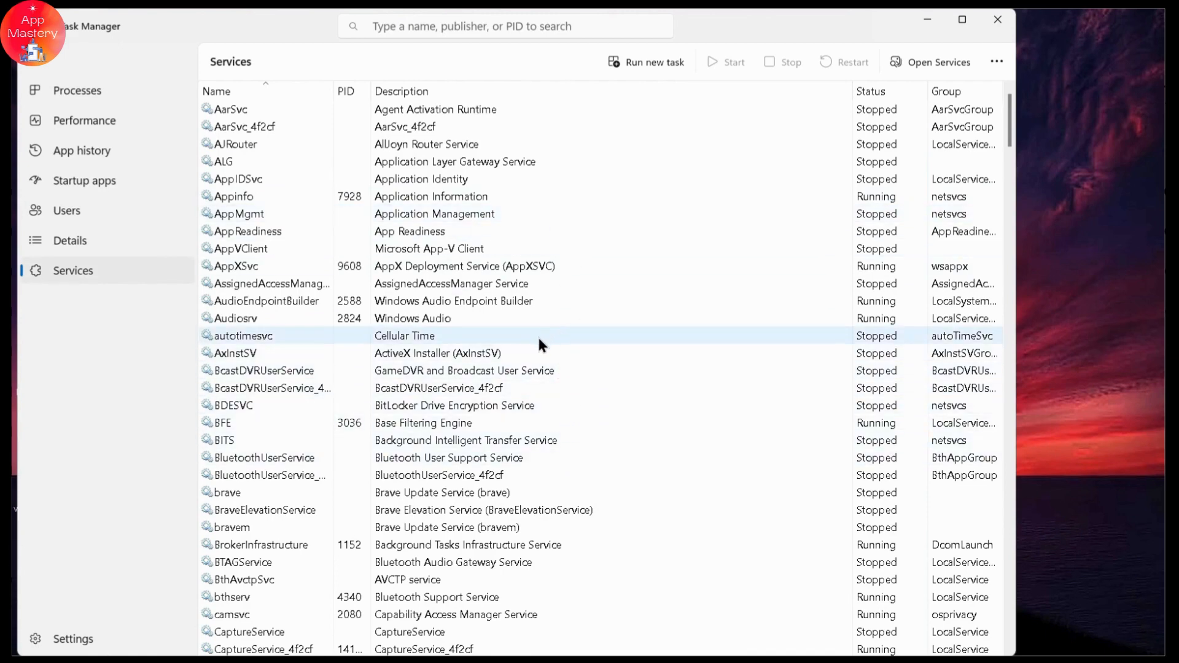
{"action": "scroll", "scroll_direction": "down", "scroll_amount": 3}
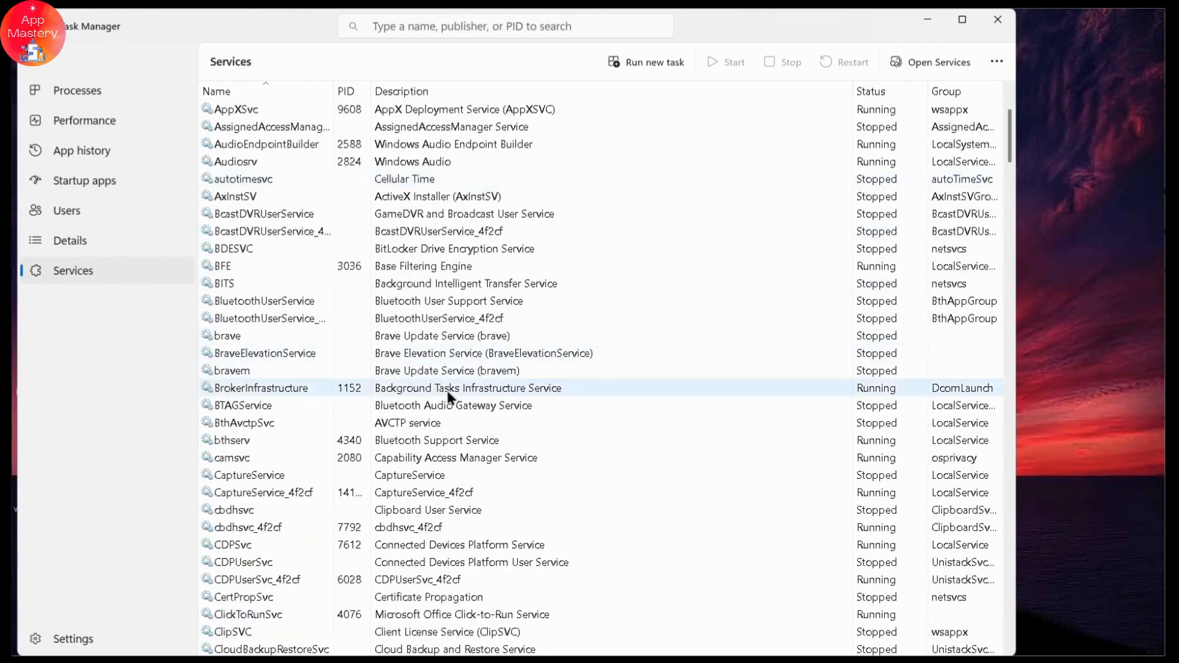
{"action": "scroll", "scroll_direction": "down", "scroll_amount": 3}
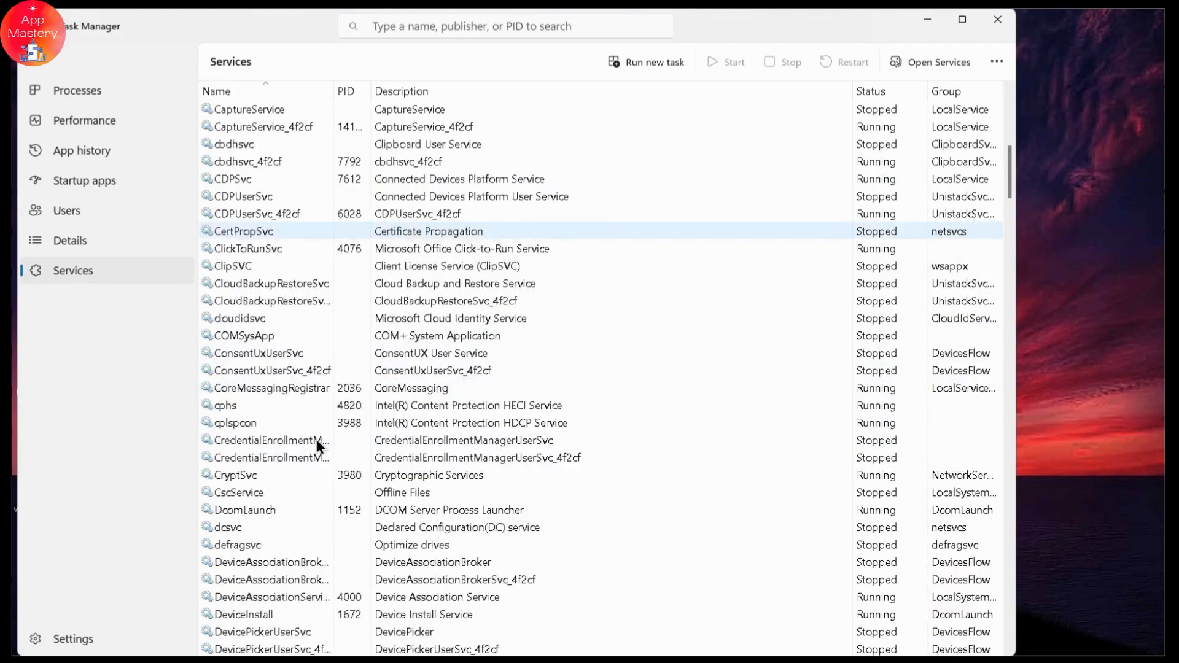
{"action": "scroll", "scroll_direction": "down", "scroll_amount": 3}
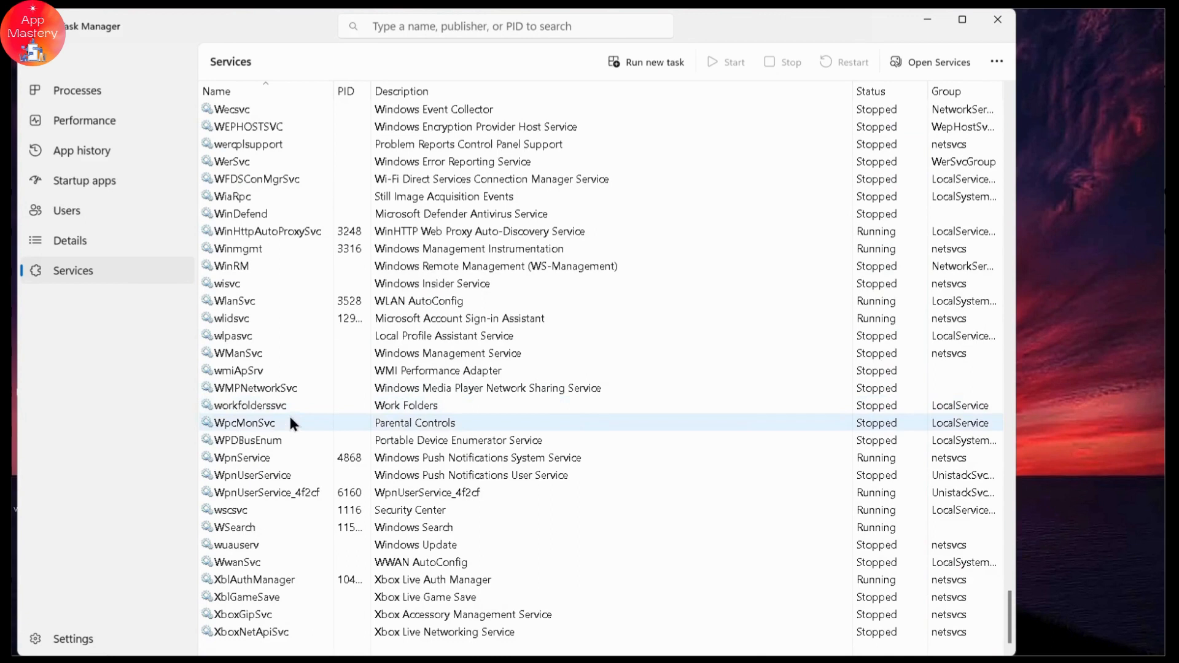
{"action": "mouse_move", "coordinate": [229, 432]}
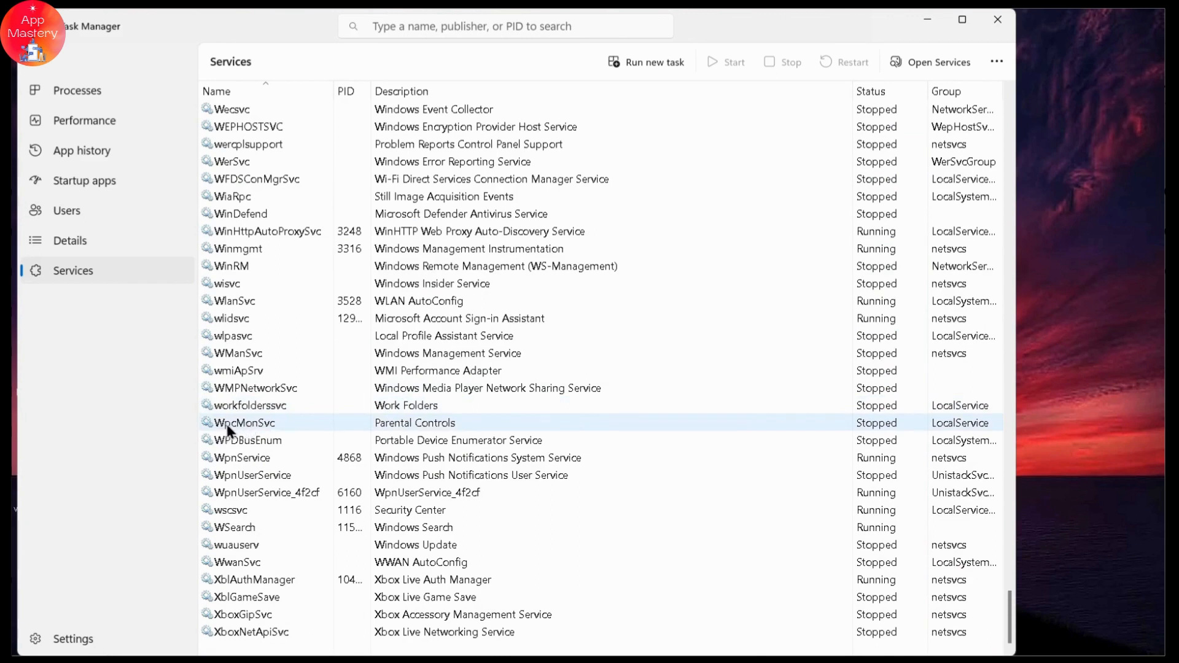
{"action": "mouse_move", "coordinate": [274, 431]}
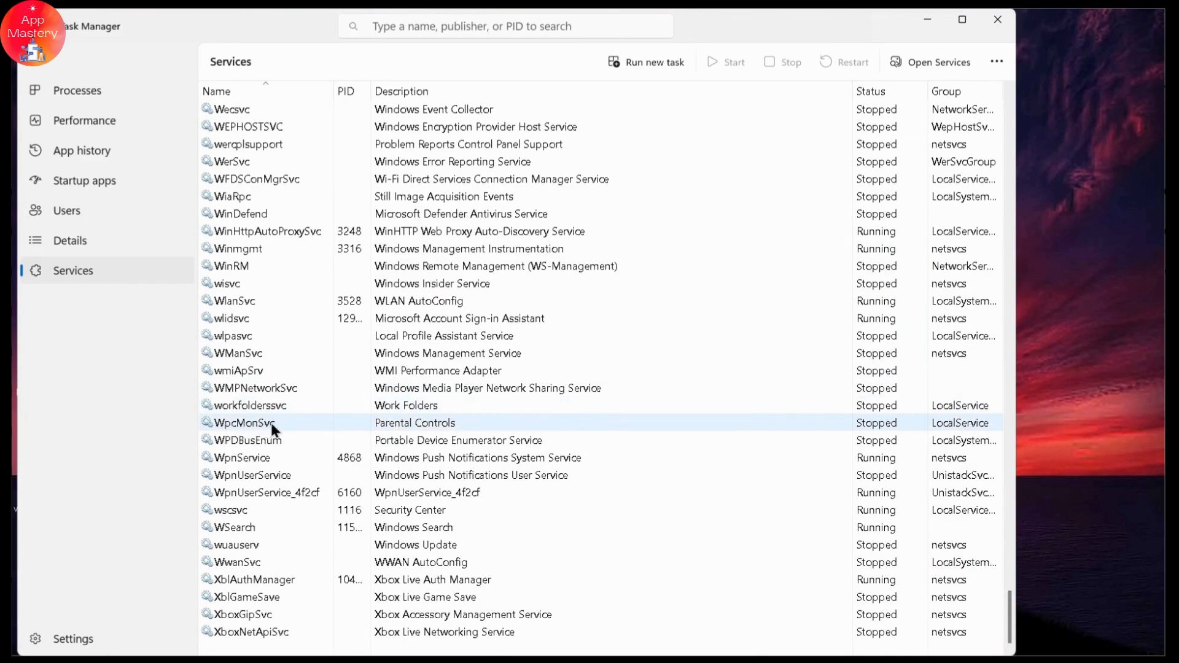
{"action": "mouse_move", "coordinate": [284, 425]}
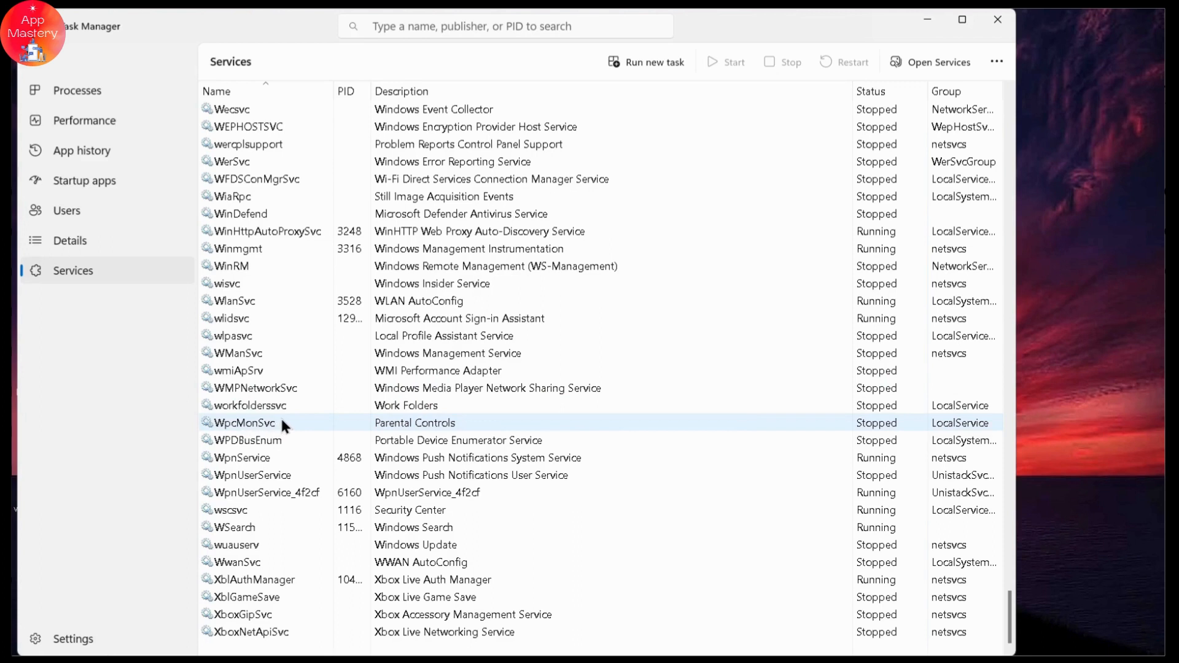
- Show the context menu actions for the stopped WpcMonSvc service
{"action": "right_click", "coordinate": [244, 422]}
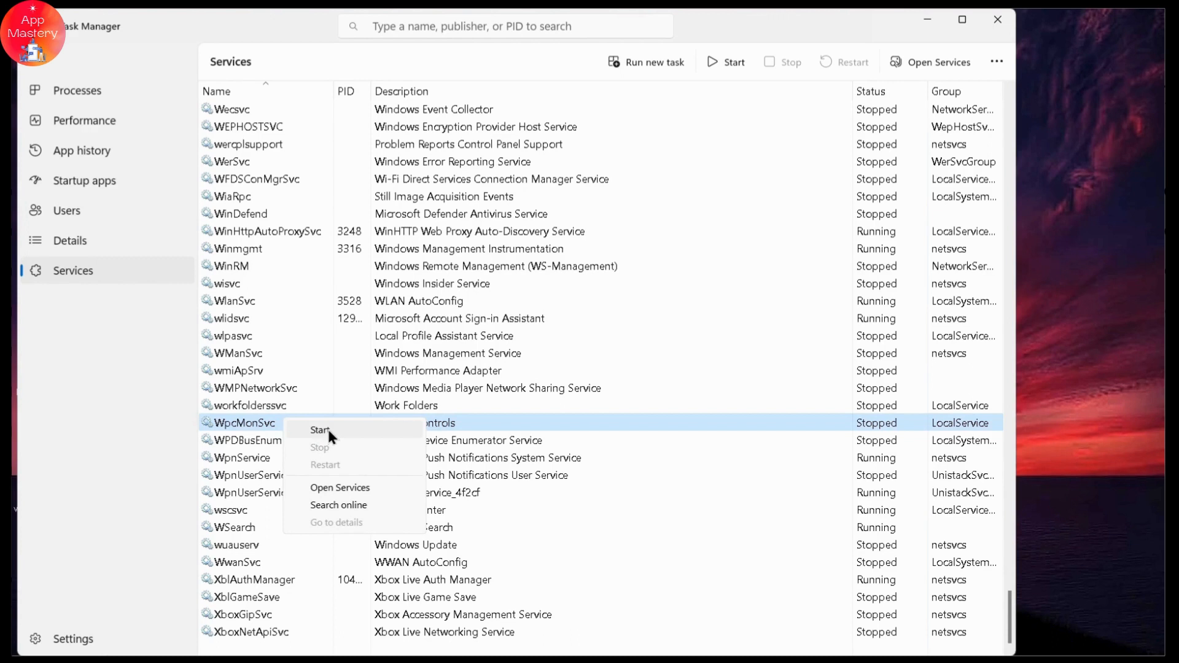
{"action": "mouse_move", "coordinate": [288, 451]}
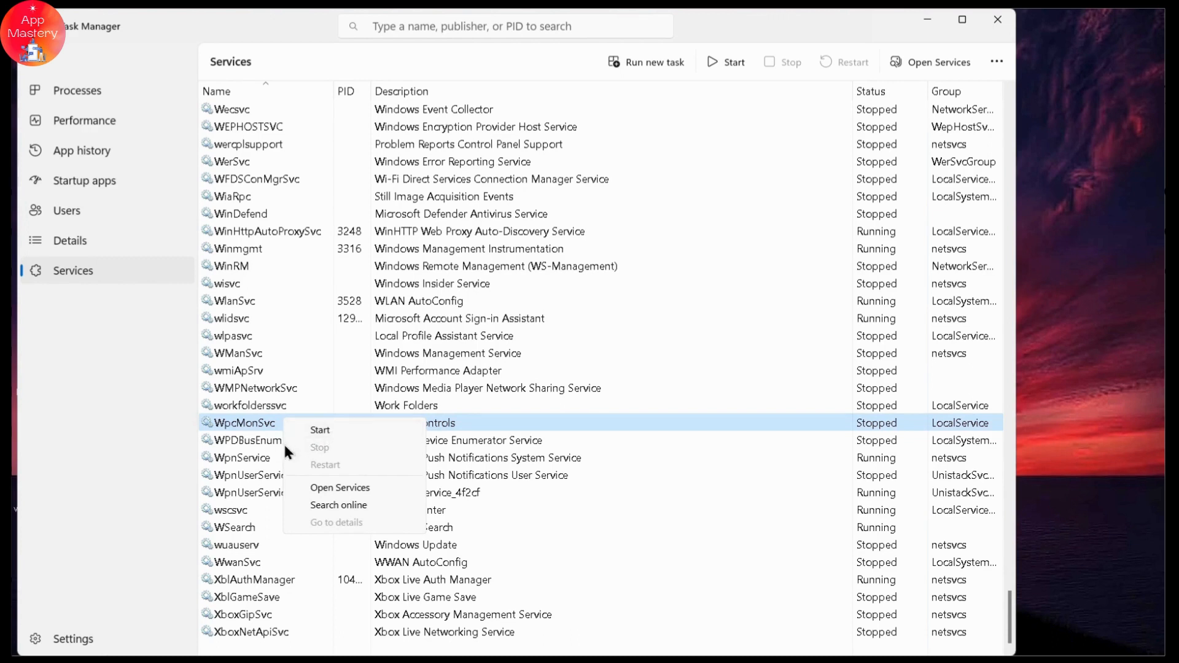
{"action": "mouse_move", "coordinate": [268, 432]}
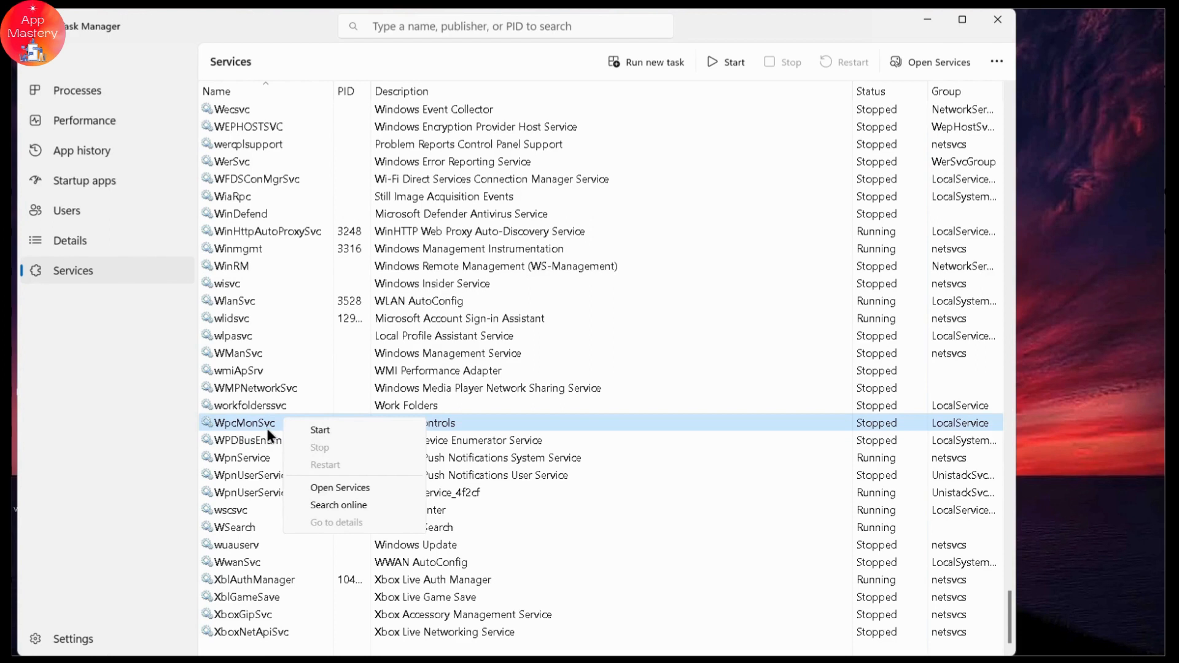
{"action": "left_click", "coordinate": [538, 424]}
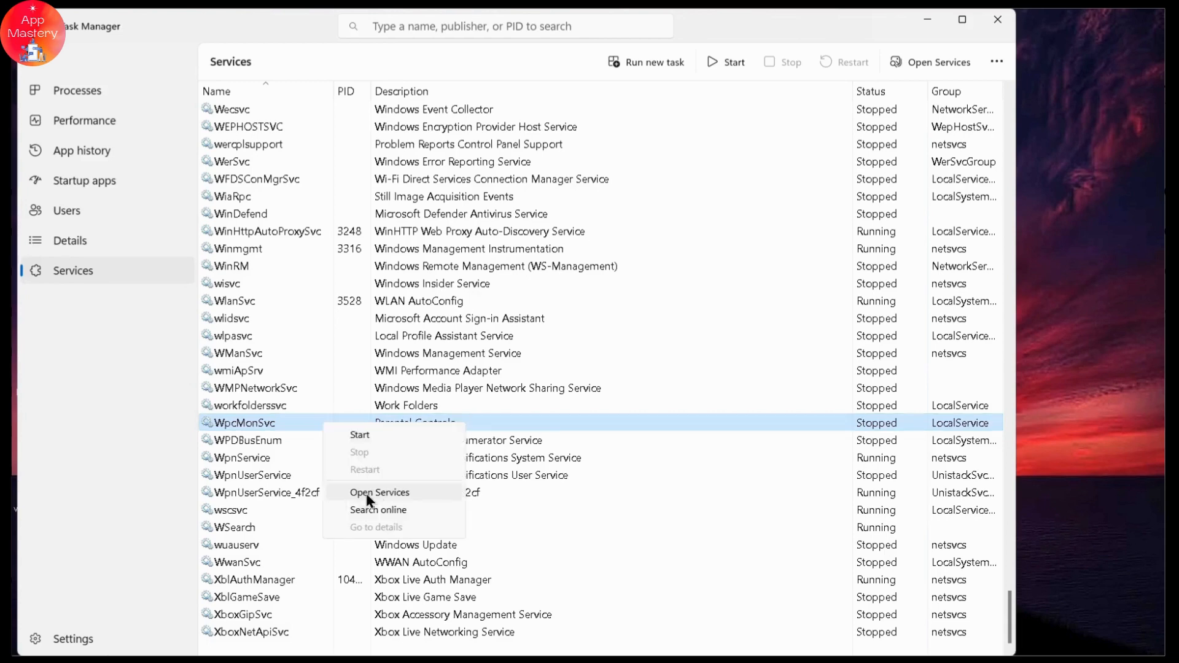
- Open the Services console from the WpcMonSvc context menu
{"action": "left_click", "coordinate": [379, 493]}
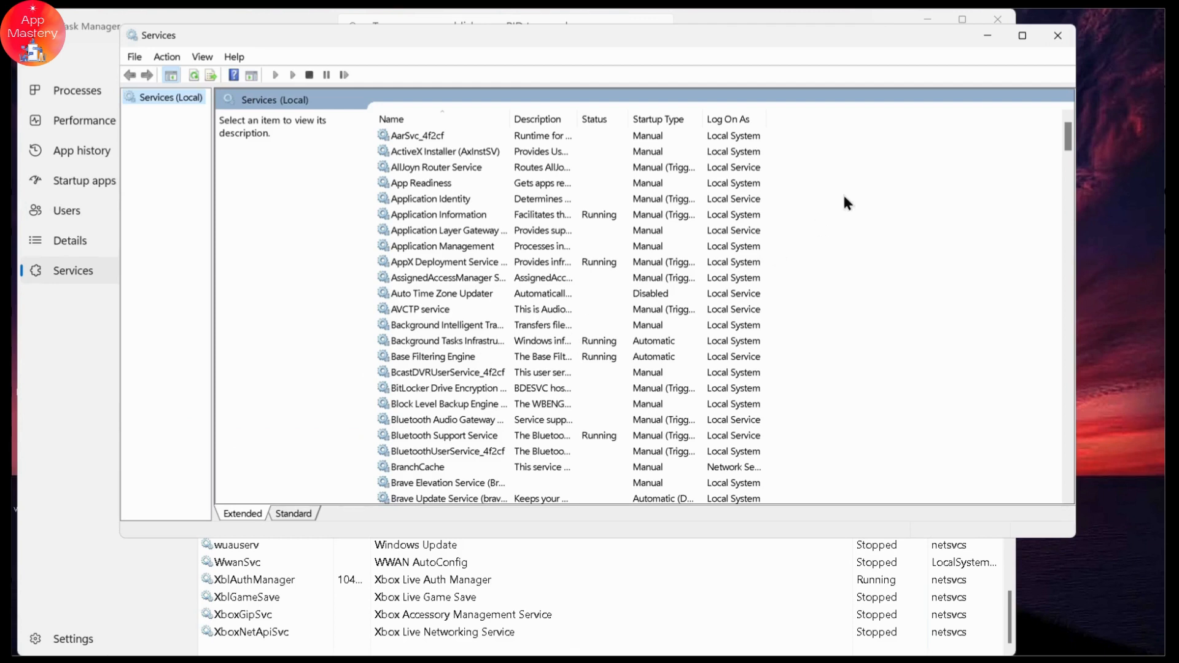
{"action": "mouse_move", "coordinate": [966, 210]}
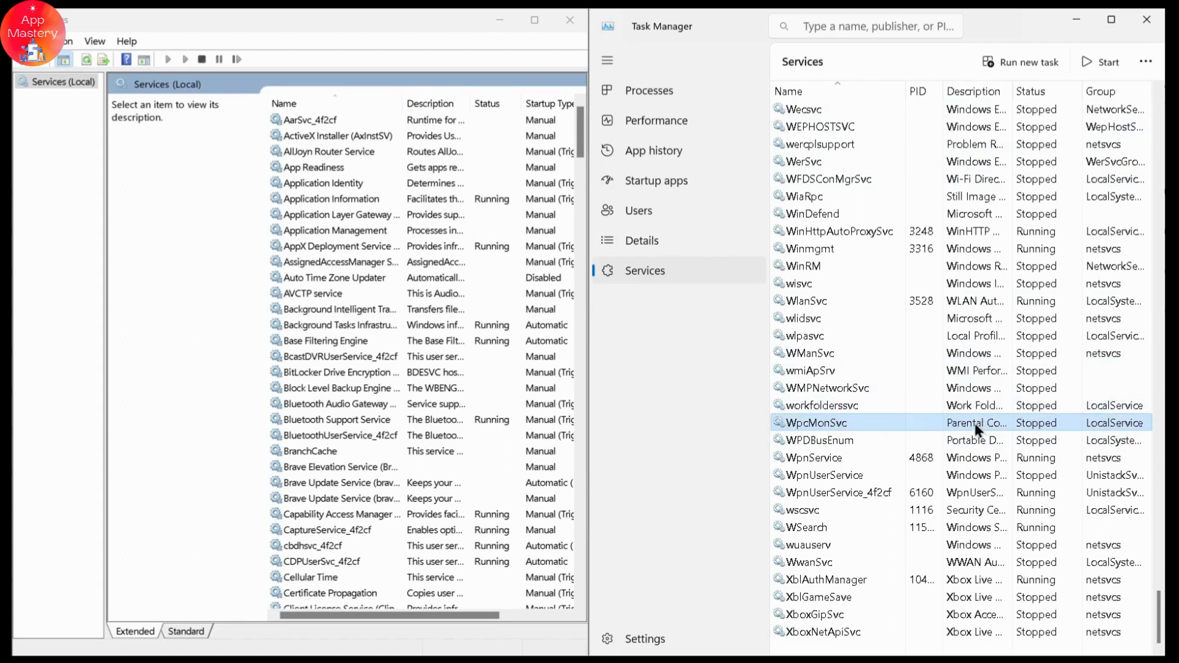
{"action": "mouse_move", "coordinate": [979, 429]}
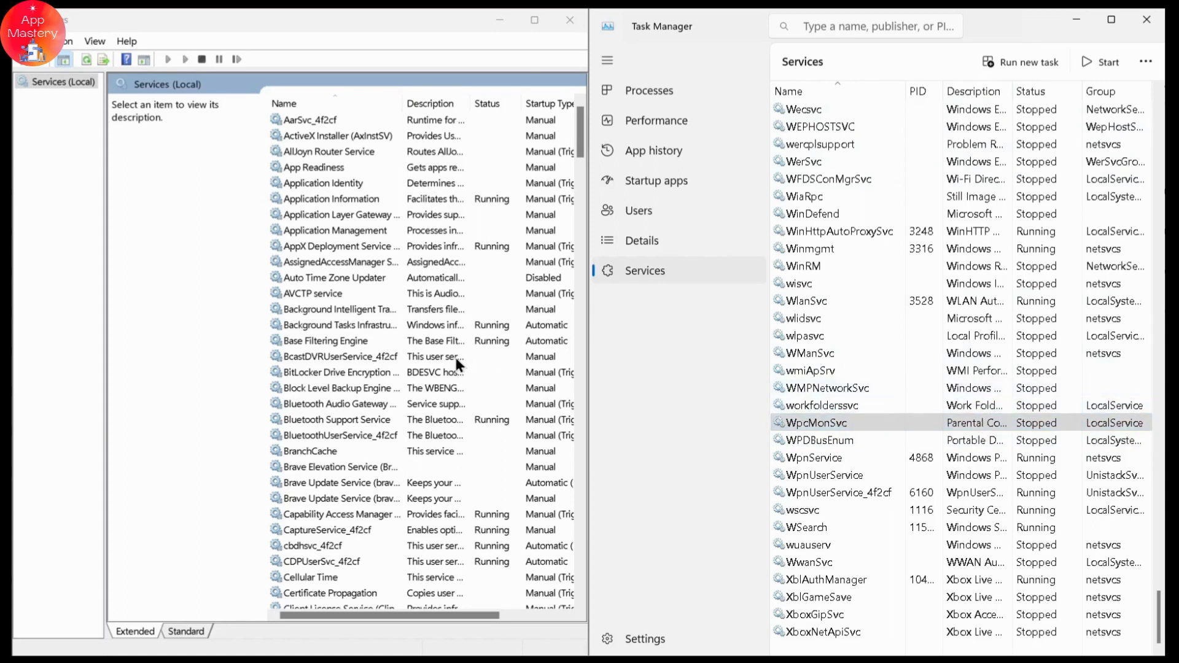
{"action": "mouse_move", "coordinate": [337, 330]}
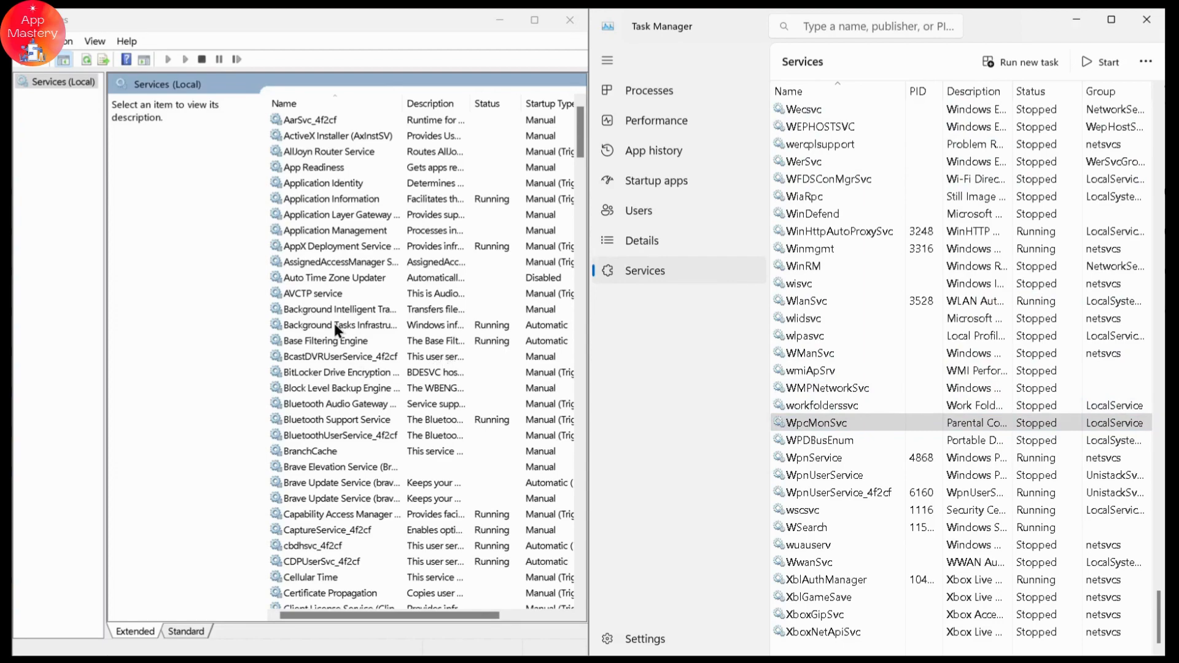
- Scroll the Services console down to the Parental Controls service
{"action": "scroll", "scroll_direction": "down", "scroll_amount": 3}
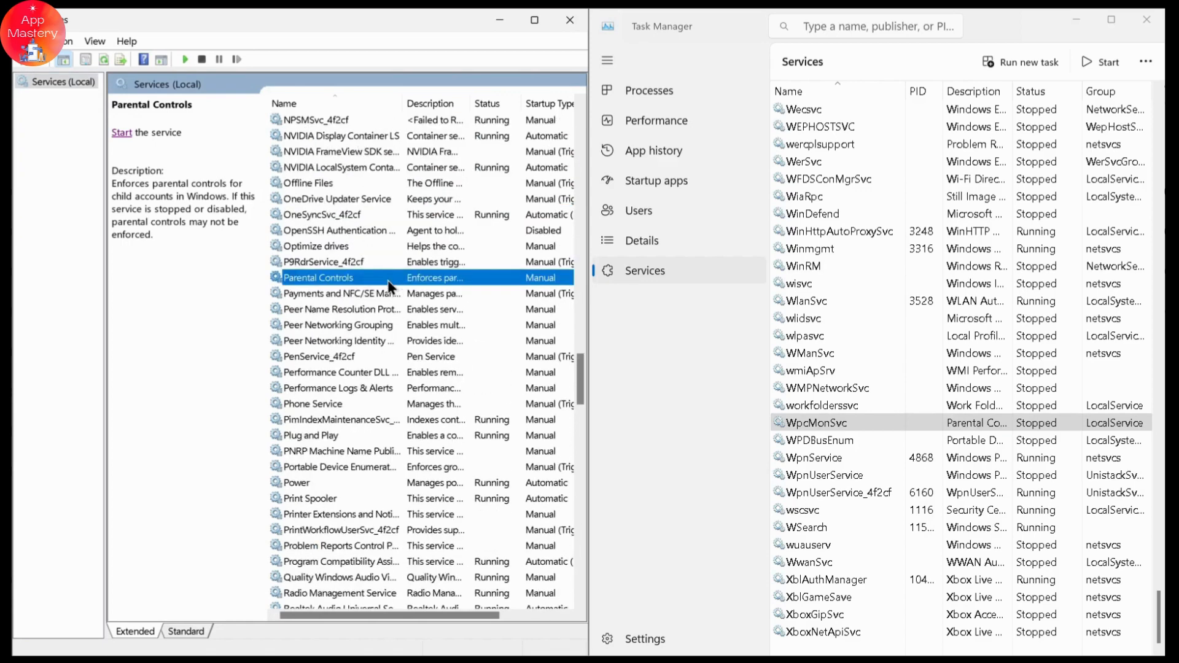
- Set Parental Controls startup type to Automatic, then show WpcMonSvc's actions in Task Manager
{"action": "double_click", "coordinate": [349, 278]}
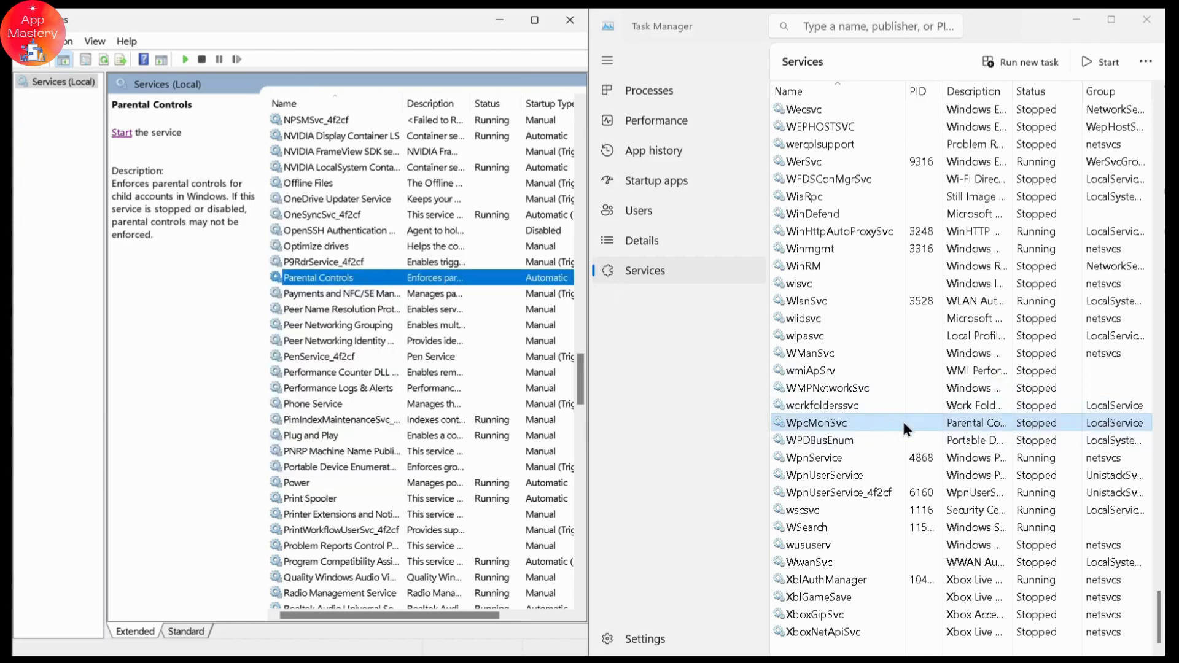
{"action": "right_click", "coordinate": [840, 422]}
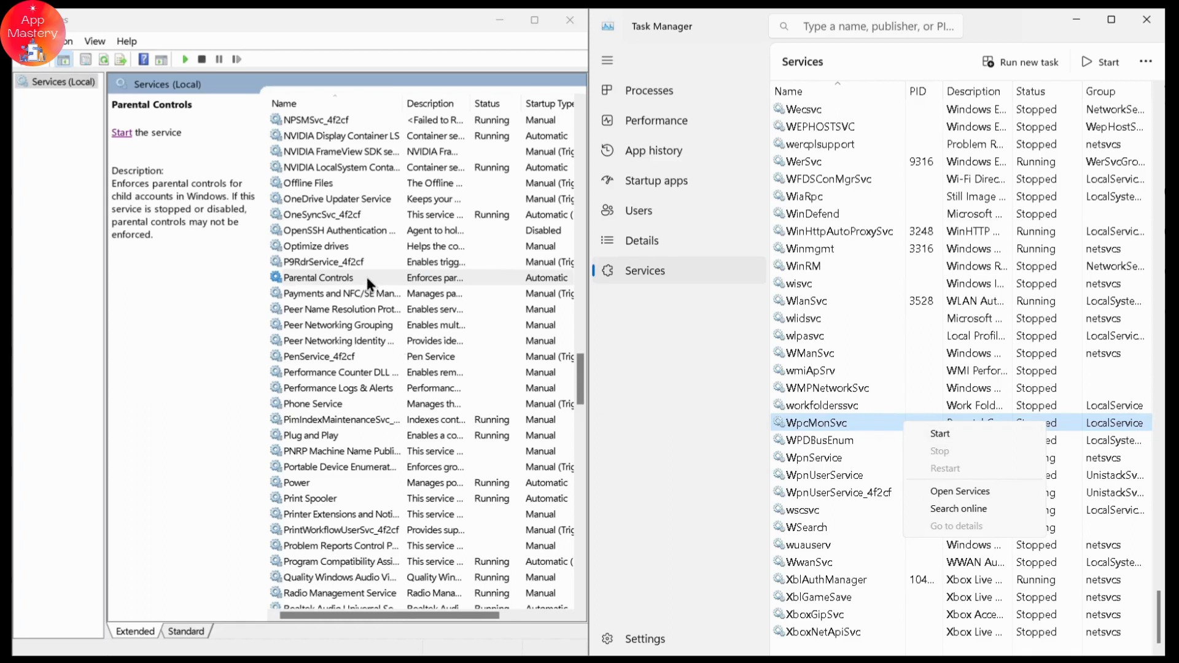
{"action": "mouse_move", "coordinate": [381, 283]}
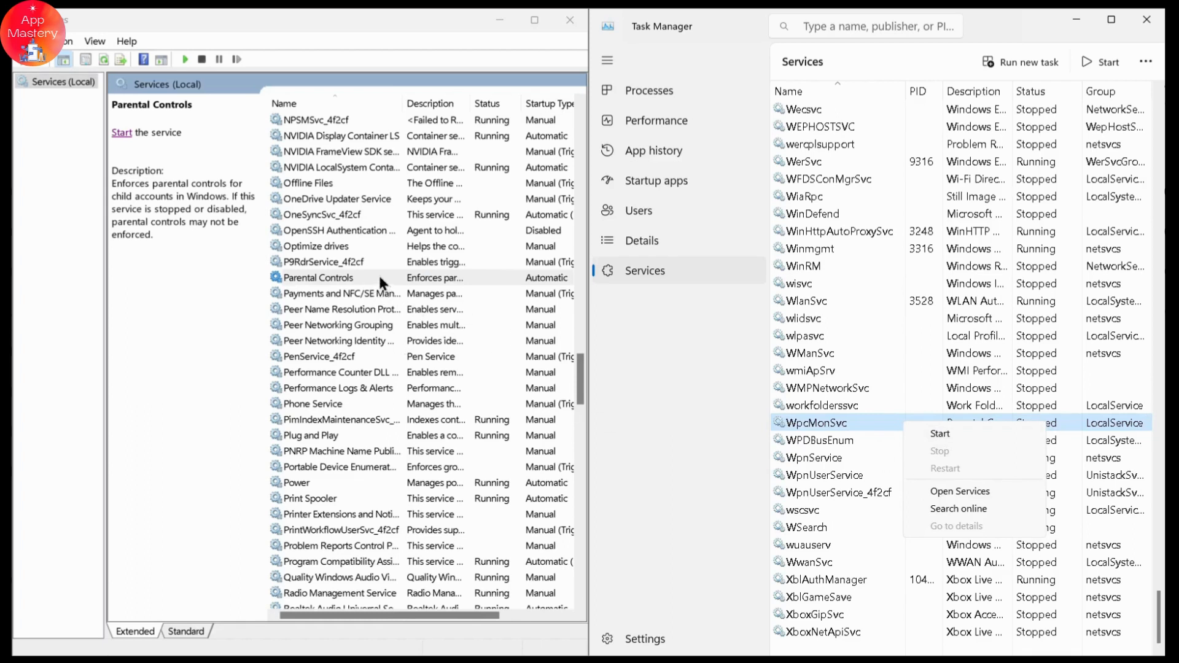